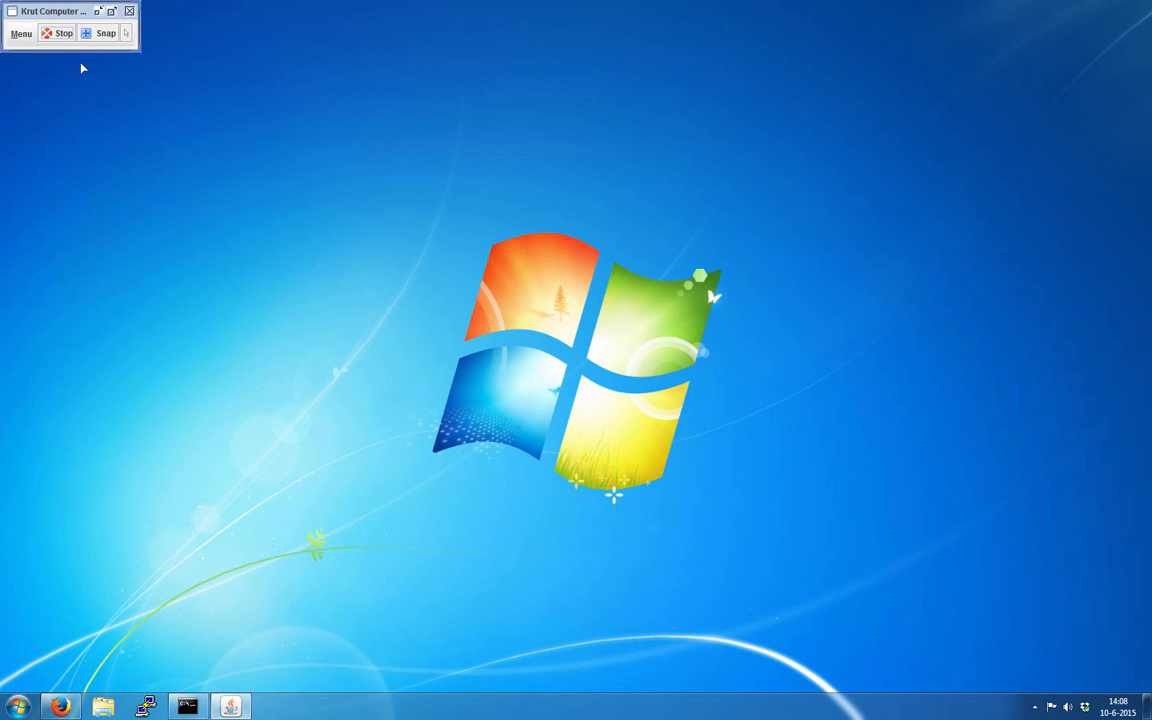
mouse_move(84, 80)
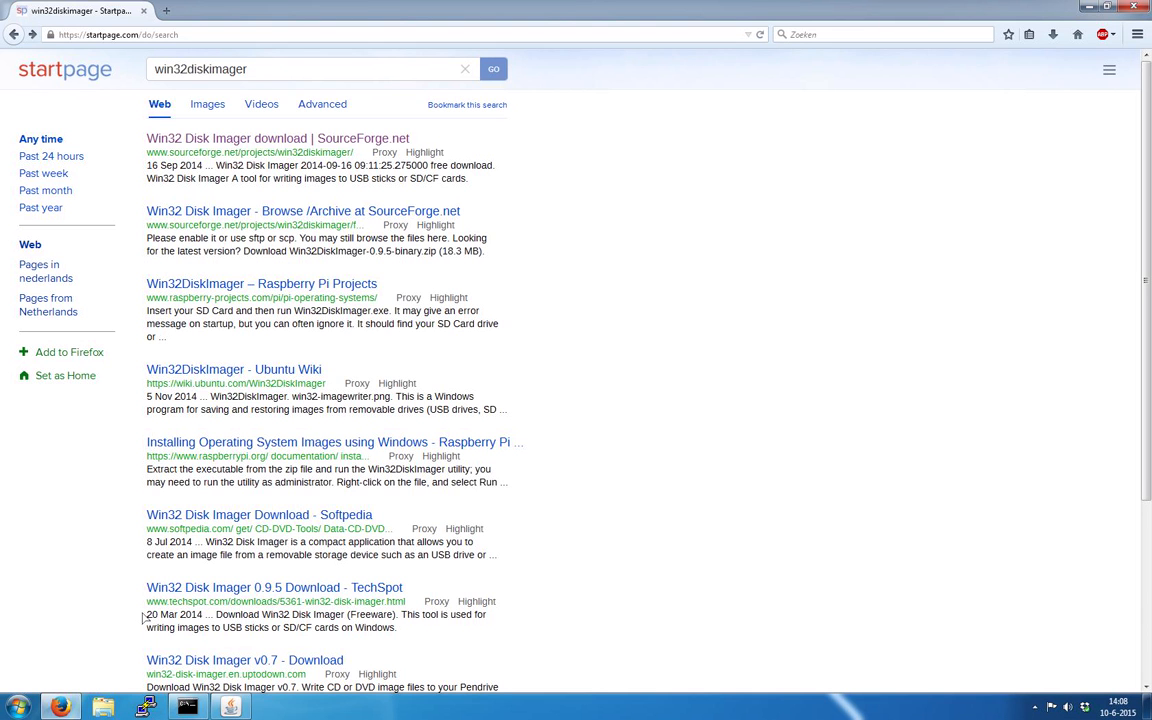
mouse_move(180, 84)
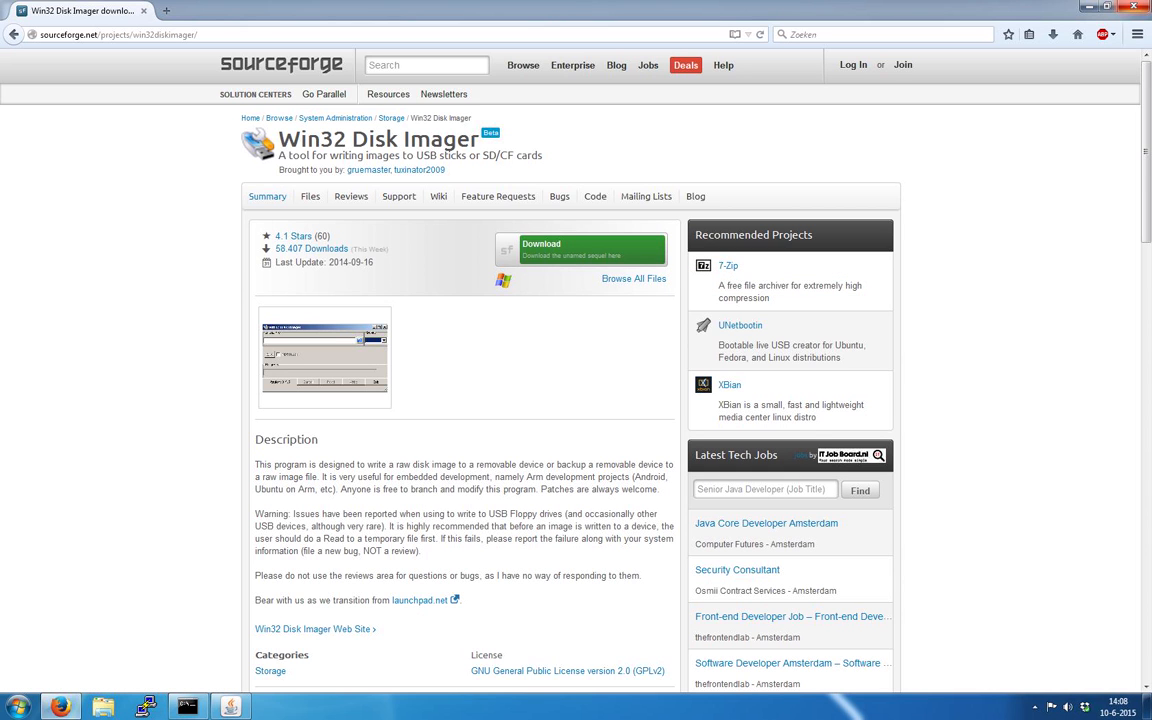
Reach the Win32 Disk Imager project page on SourceForge from the search result.
click(16, 708)
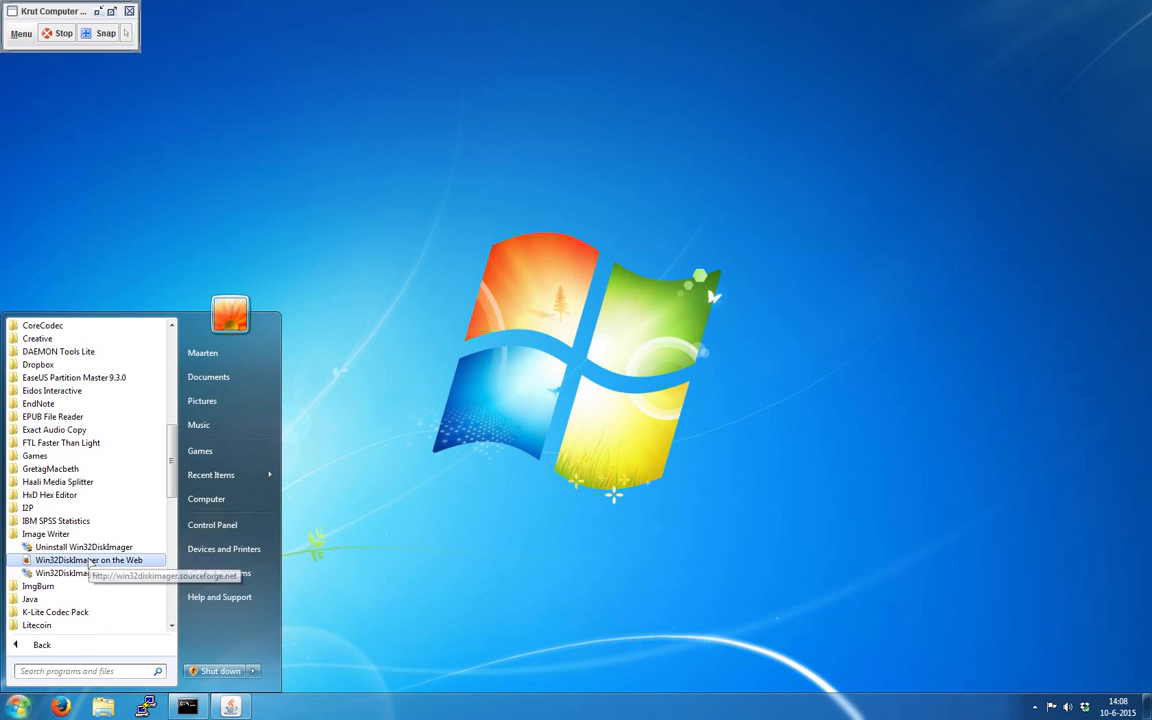
Load the E:\A2-OC-Tweak4.0.img image into Win32 Disk Imager.
click(64, 572)
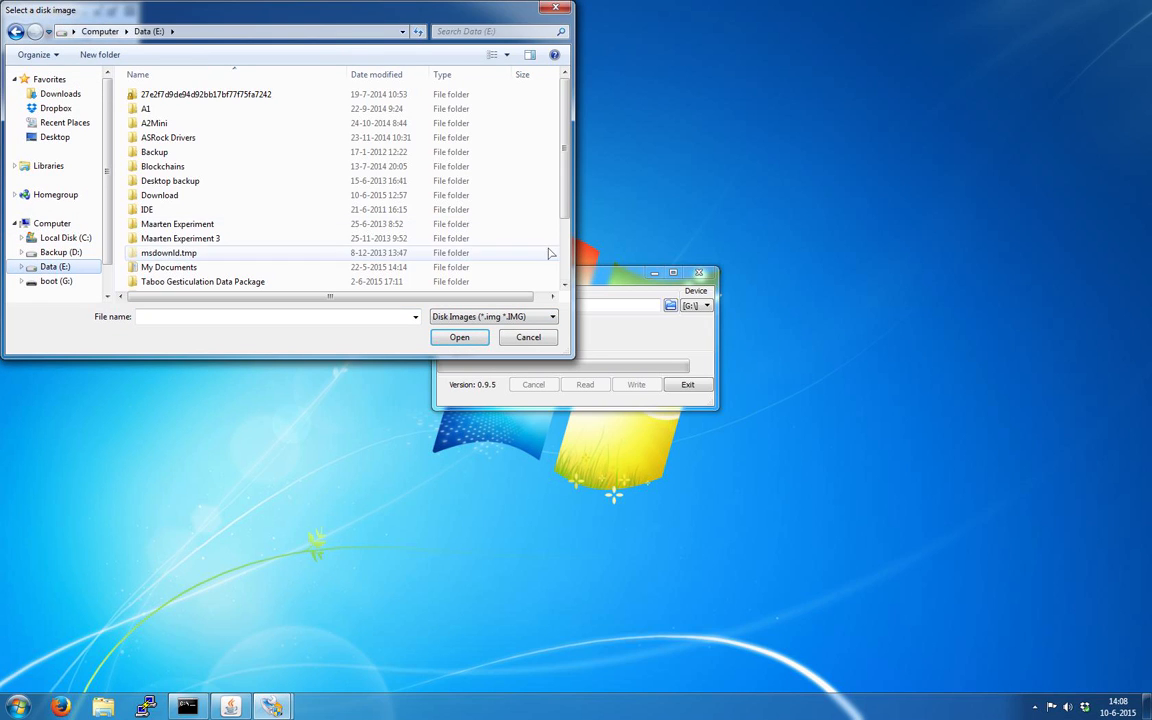
click(180, 254)
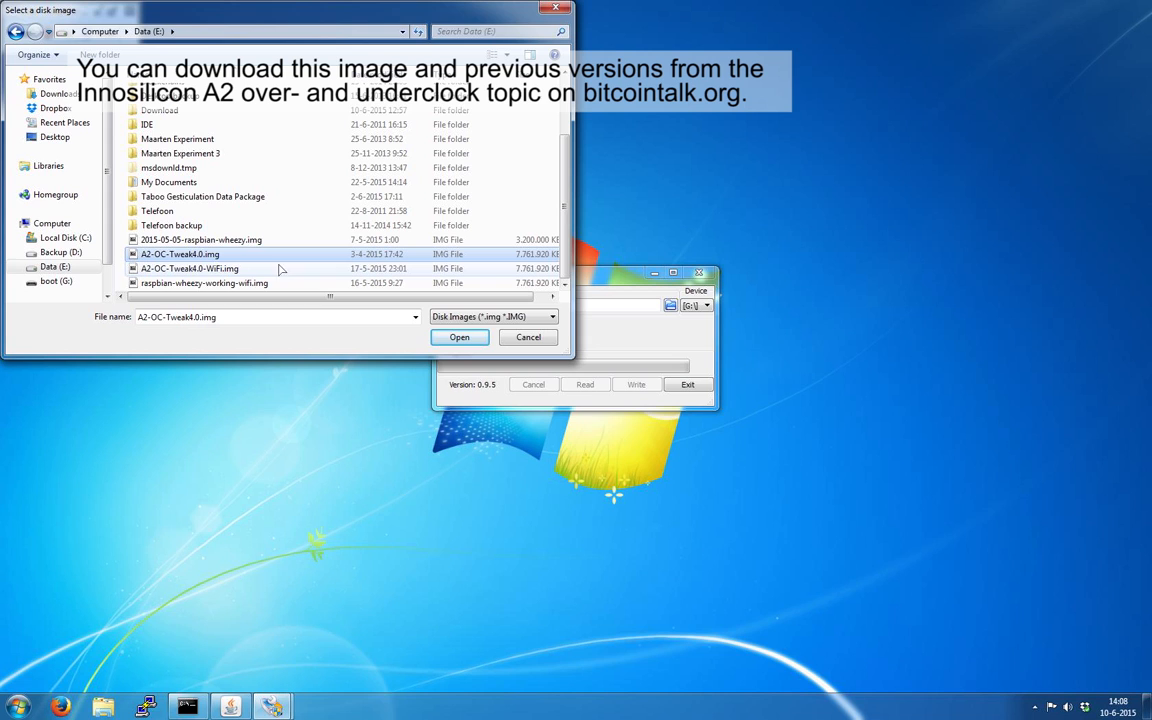
click(460, 336)
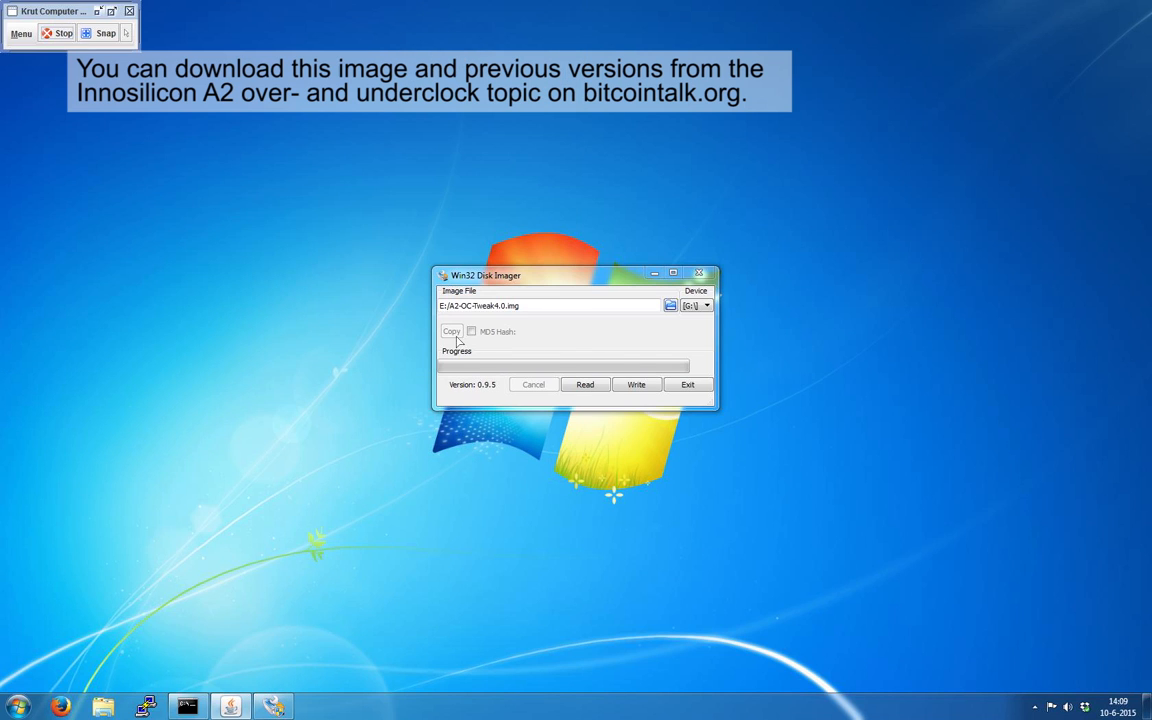
mouse_move(636, 384)
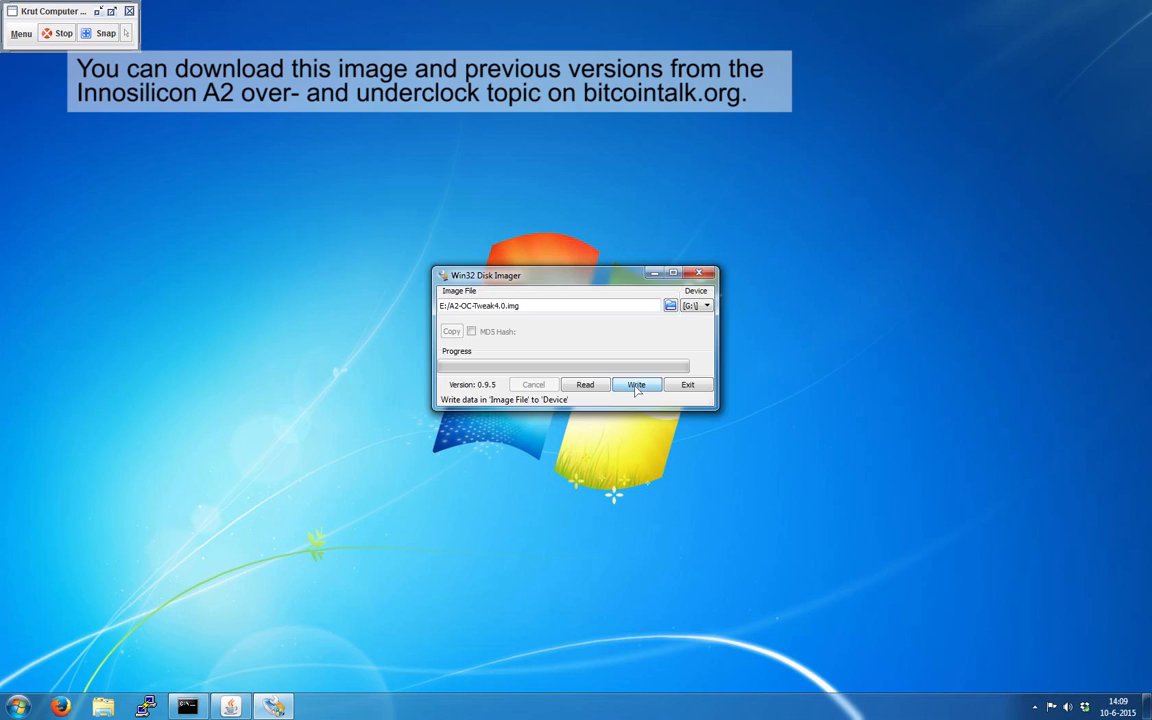
Write the image to the SD card in drive G:, confirming the overwrite, then exit the imager.
click(636, 384)
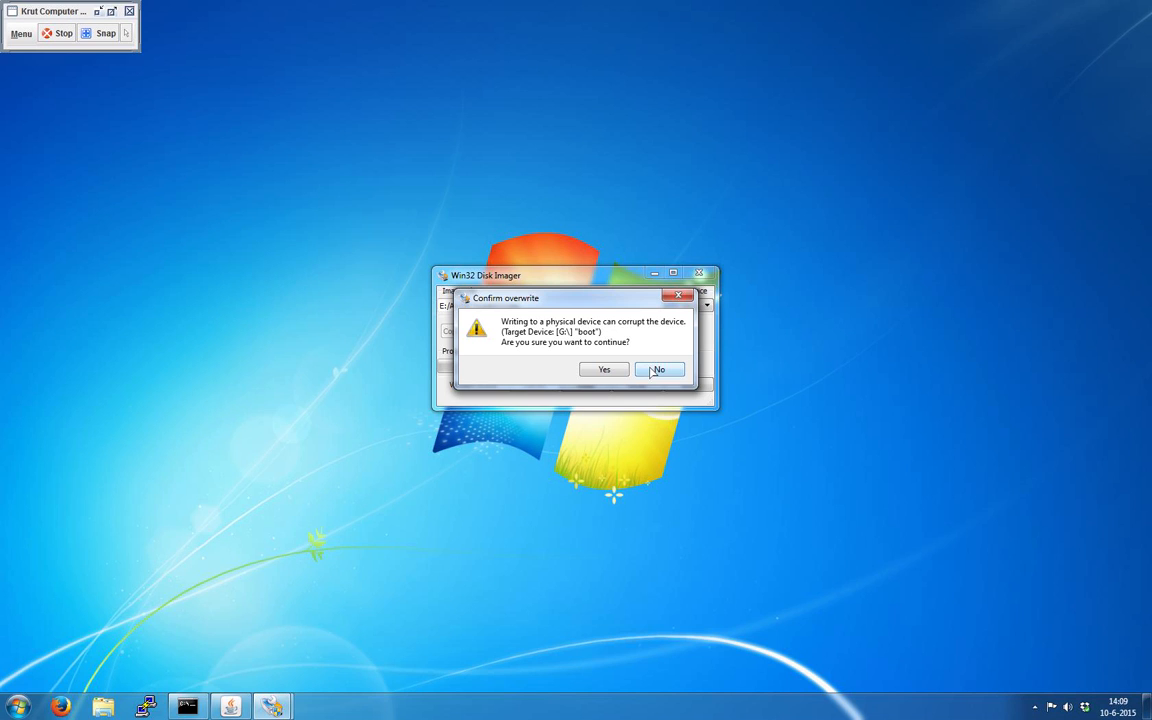
click(660, 368)
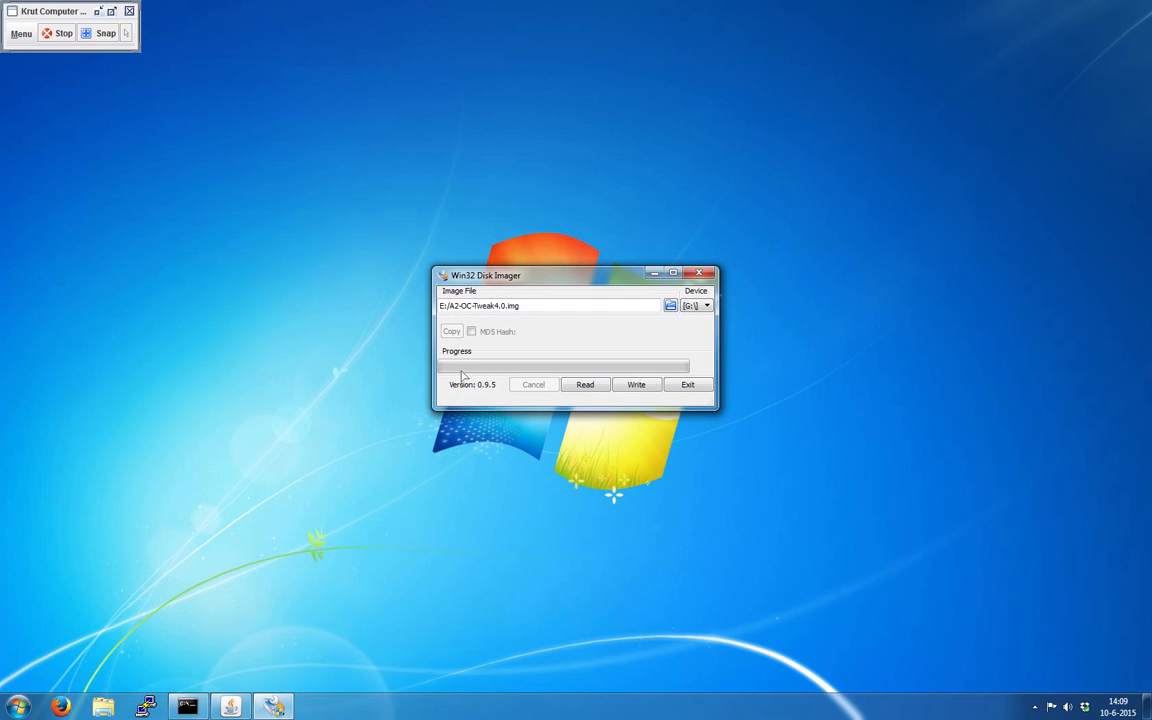
click(688, 384)
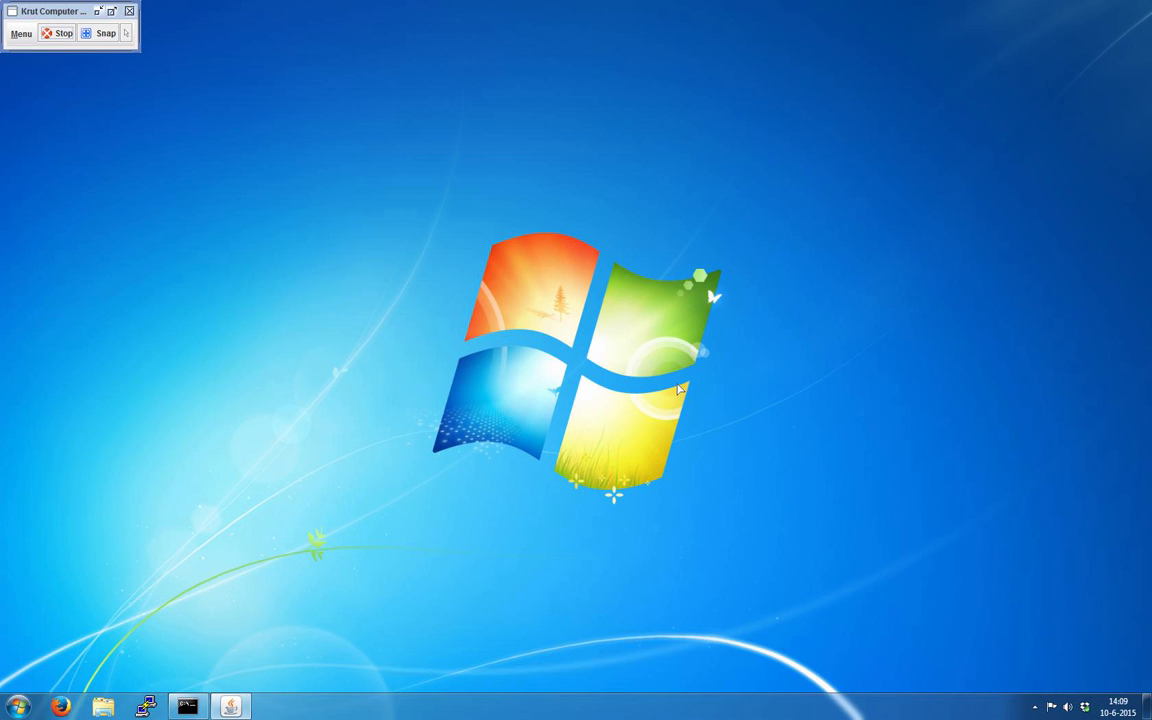
mouse_move(48, 688)
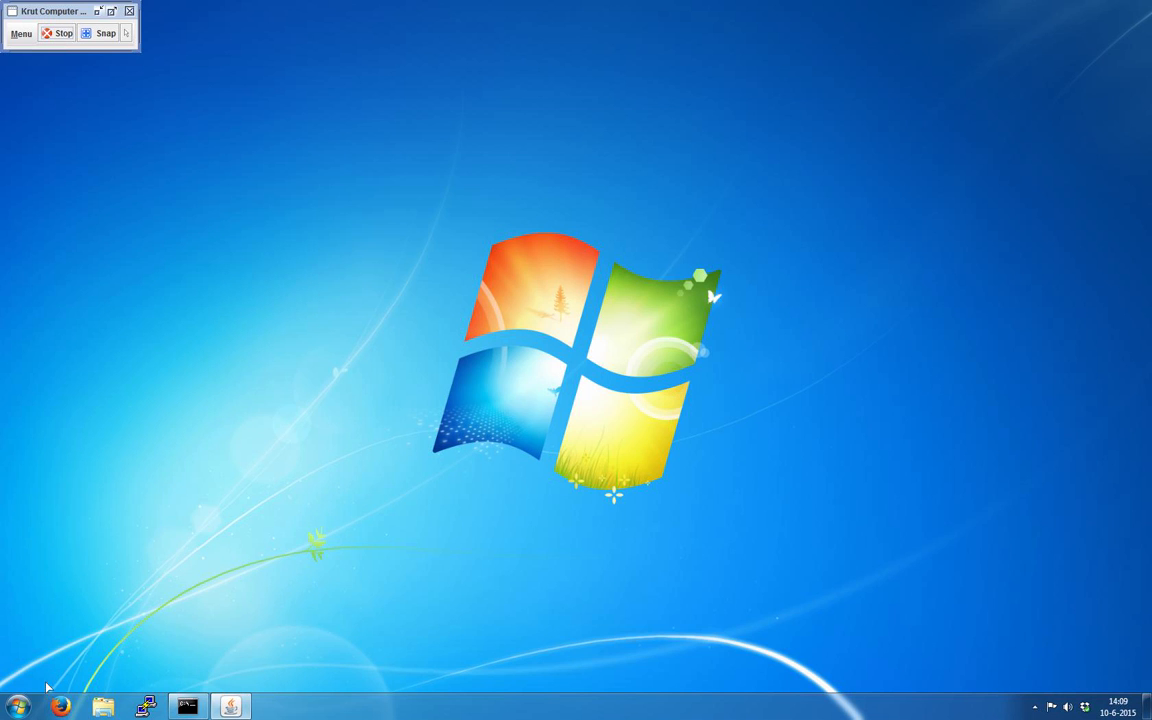
Bring up the miner's web interface and select the Group 1 Pool 1 miningrigrentals address for editing.
click(60, 708)
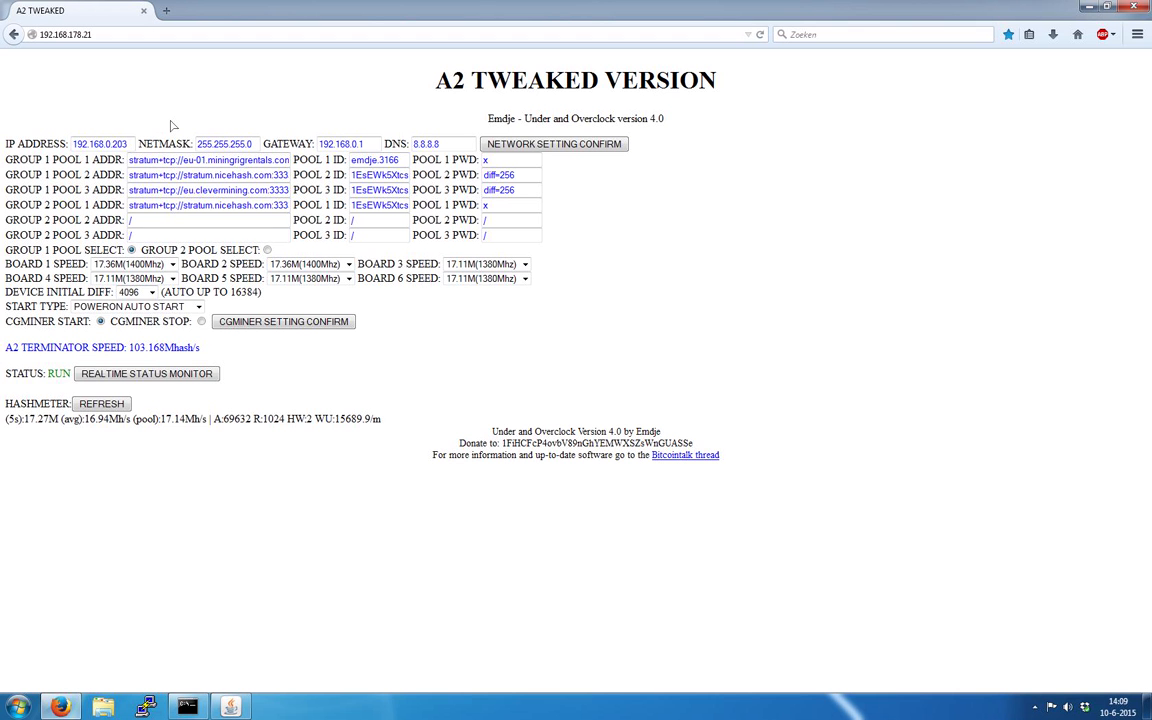
mouse_move(138, 358)
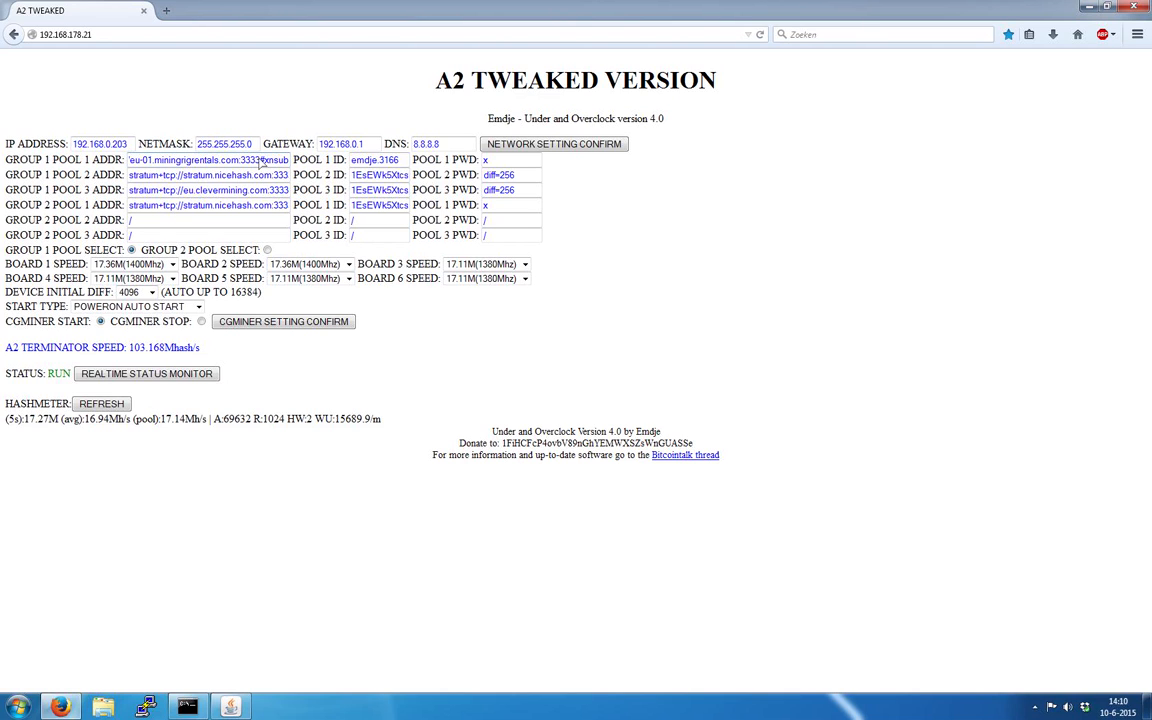
mouse_move(238, 174)
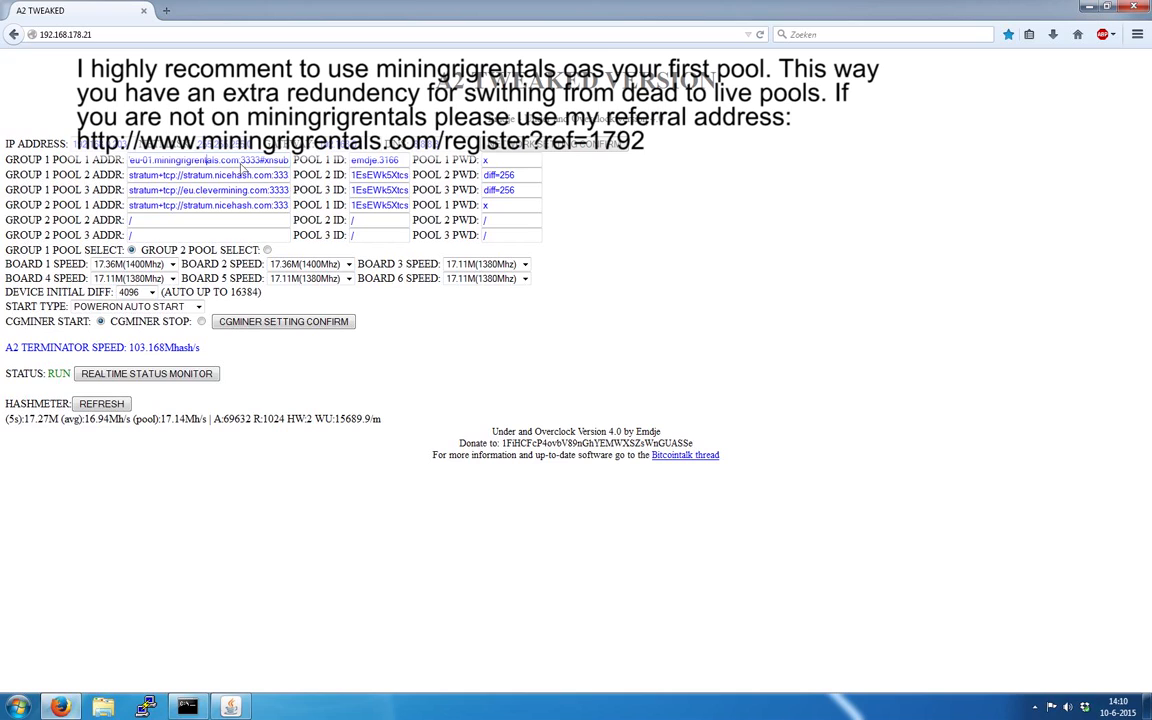
double_click(196, 160)
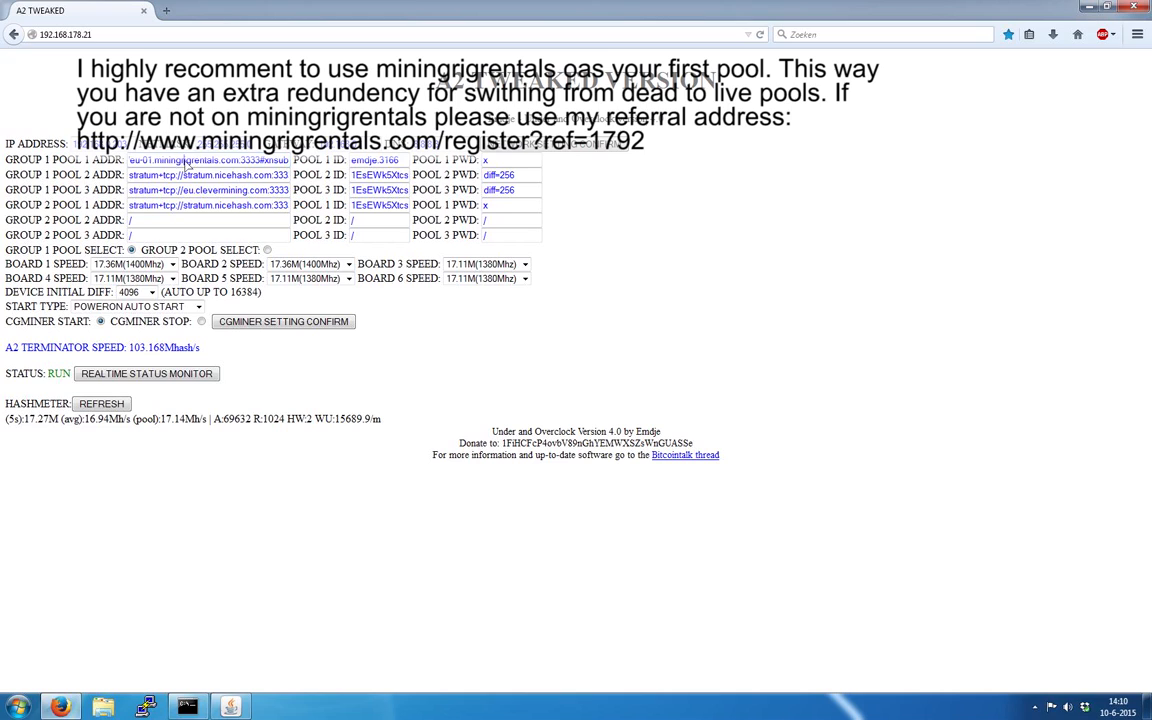
mouse_move(264, 164)
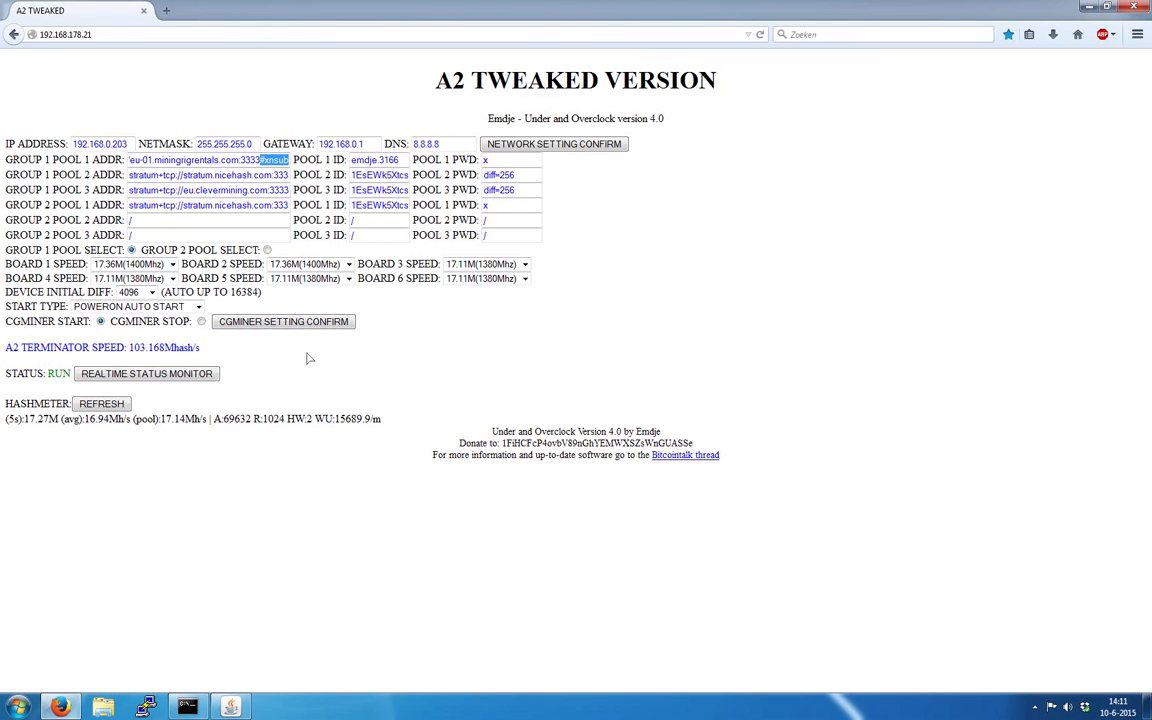
mouse_move(384, 296)
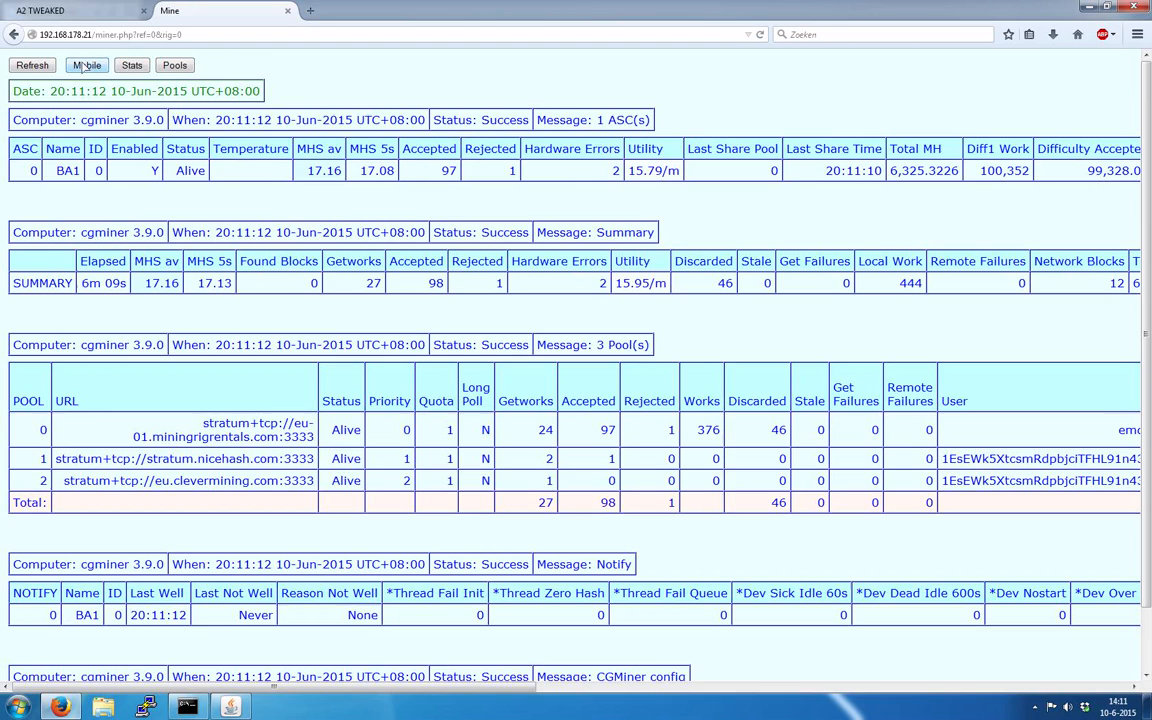
Return to the miner settings and list the speed choices for Board 1.
click(76, 12)
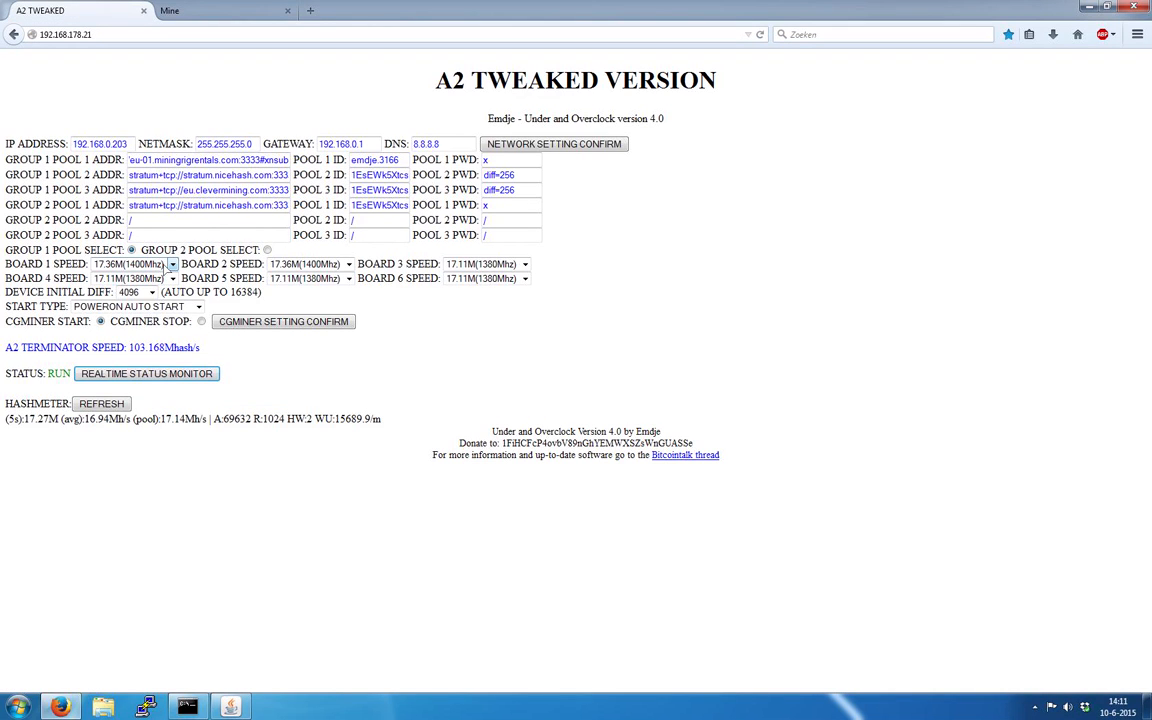
click(172, 264)
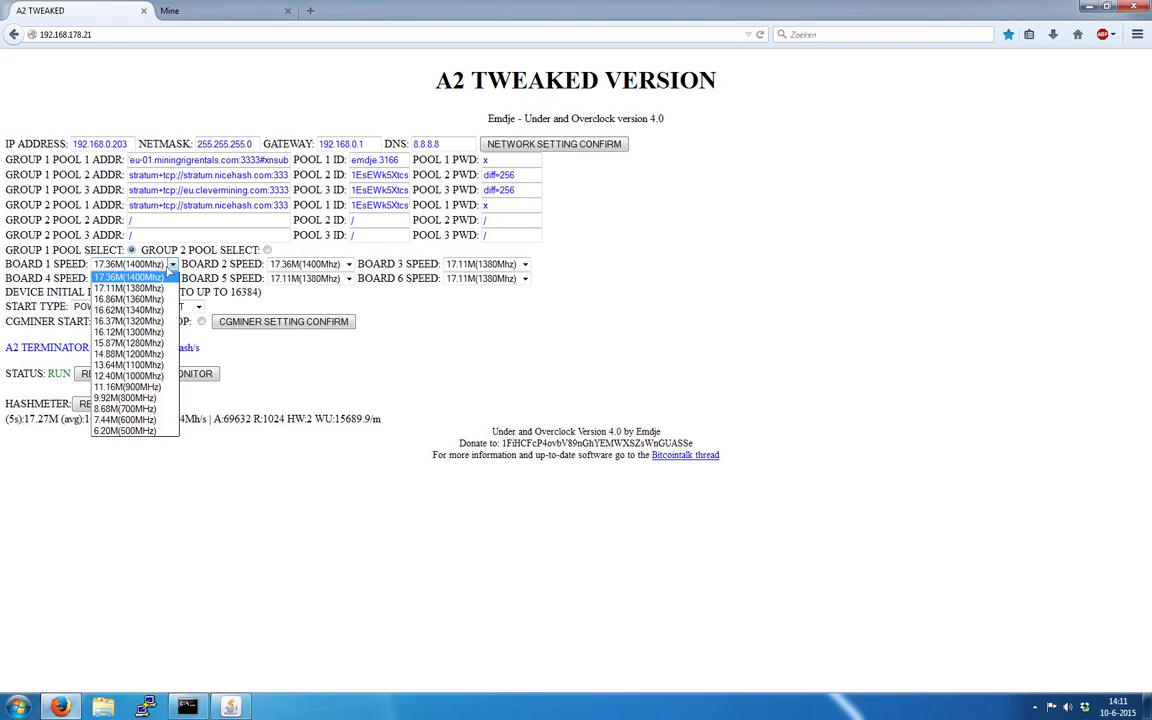
mouse_move(124, 420)
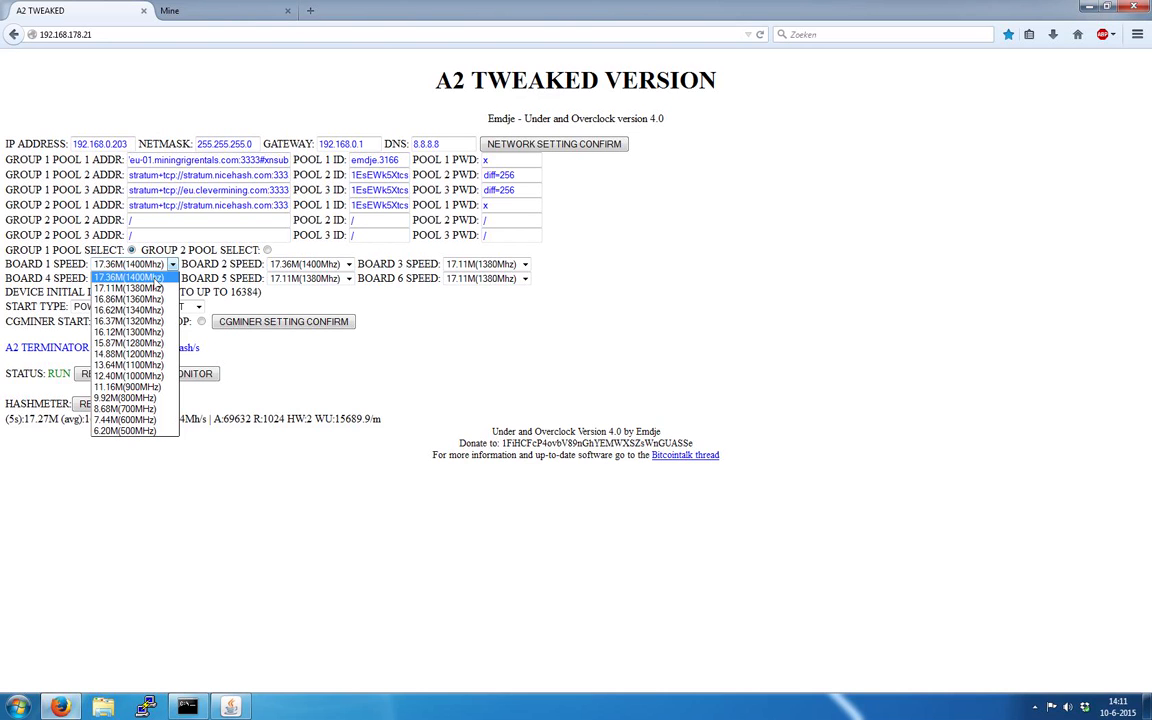
mouse_move(188, 240)
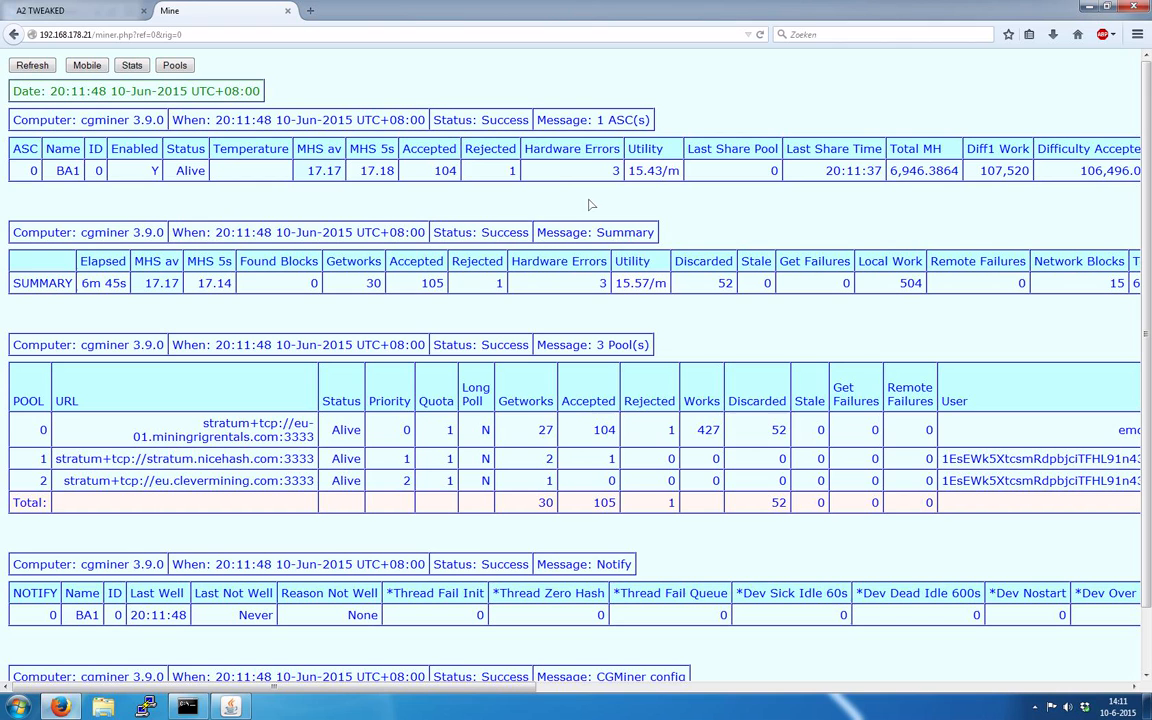
mouse_move(356, 140)
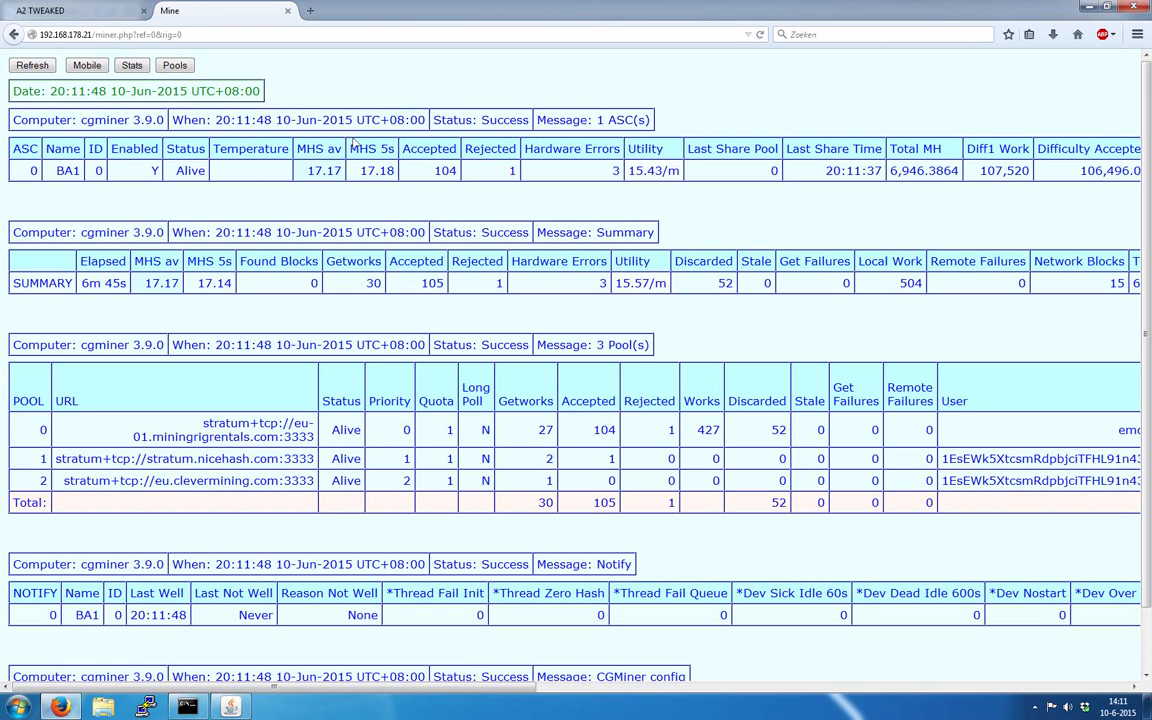
View the Stats page and refresh repeatedly to watch the per-chip TEMP(SOLO) readings.
click(132, 64)
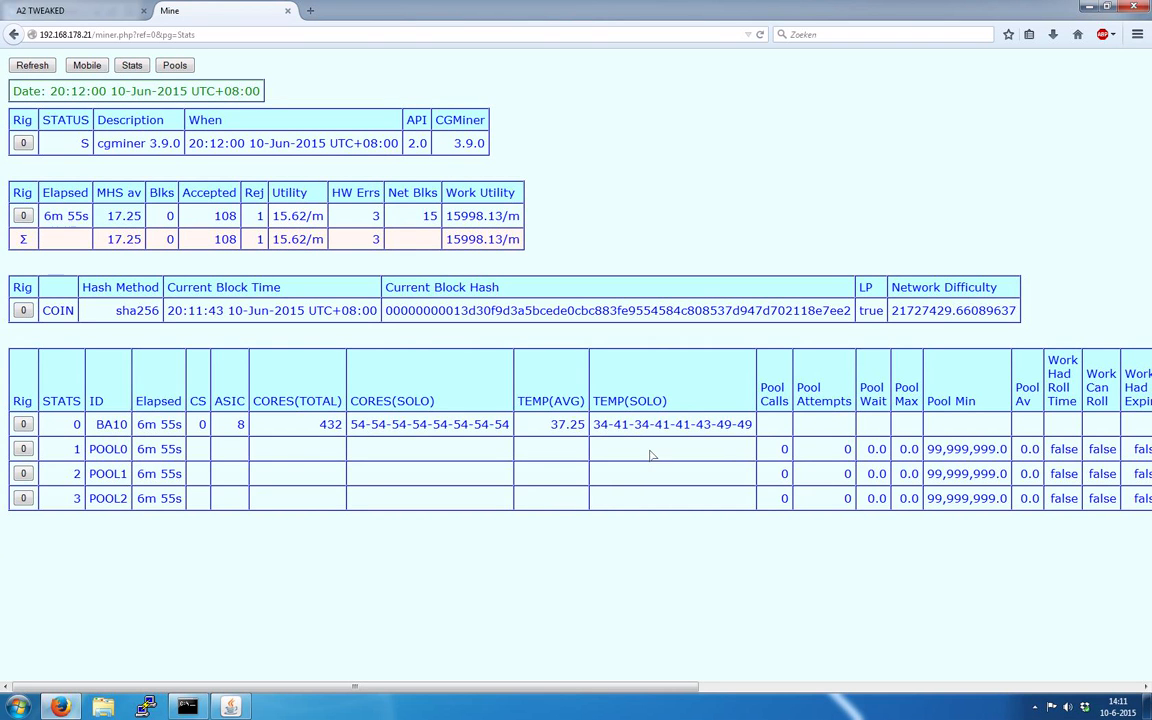
double_click(672, 424)
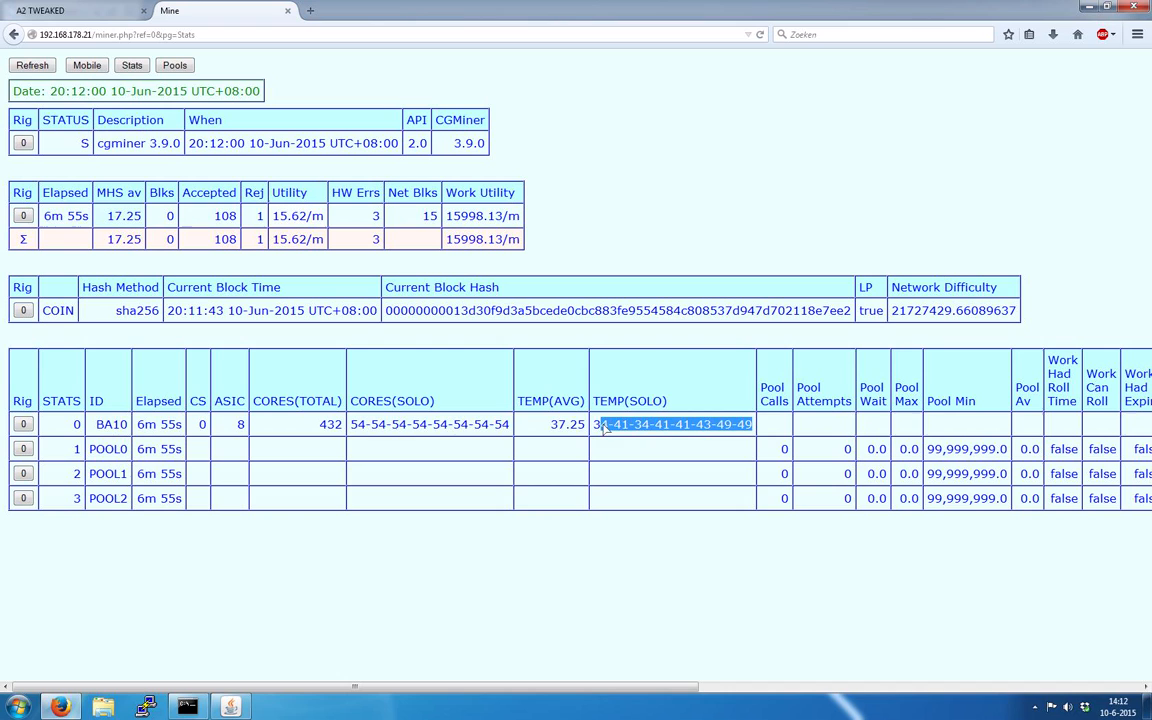
click(32, 64)
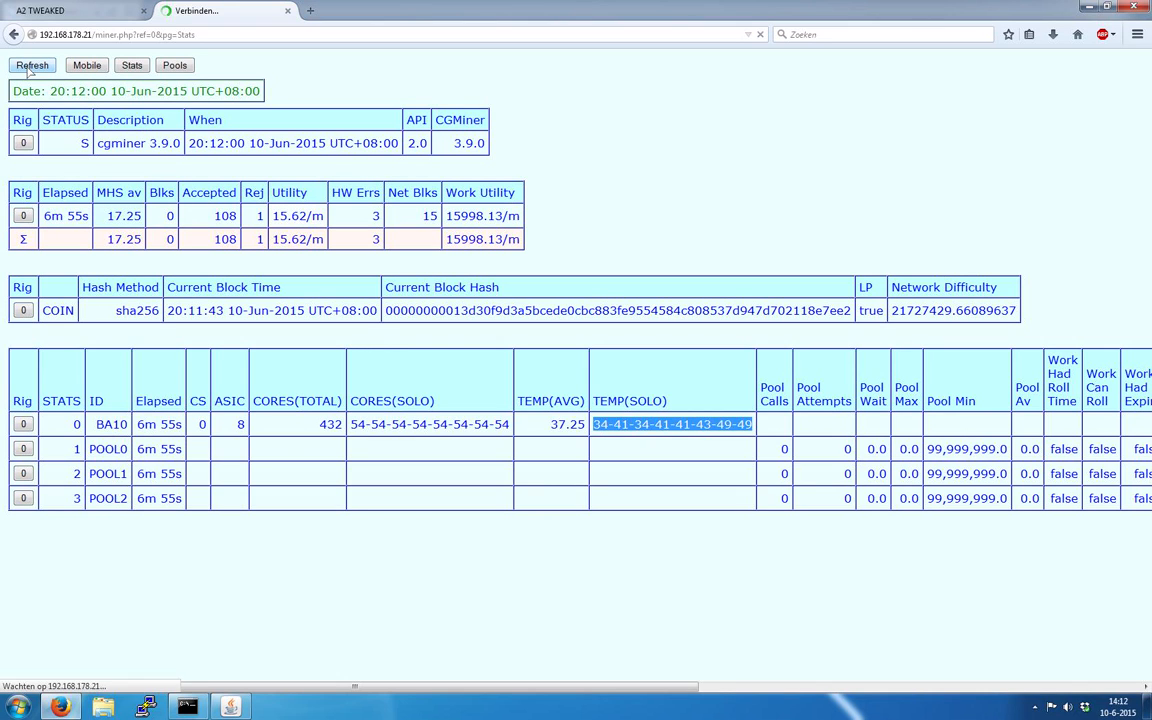
click(32, 64)
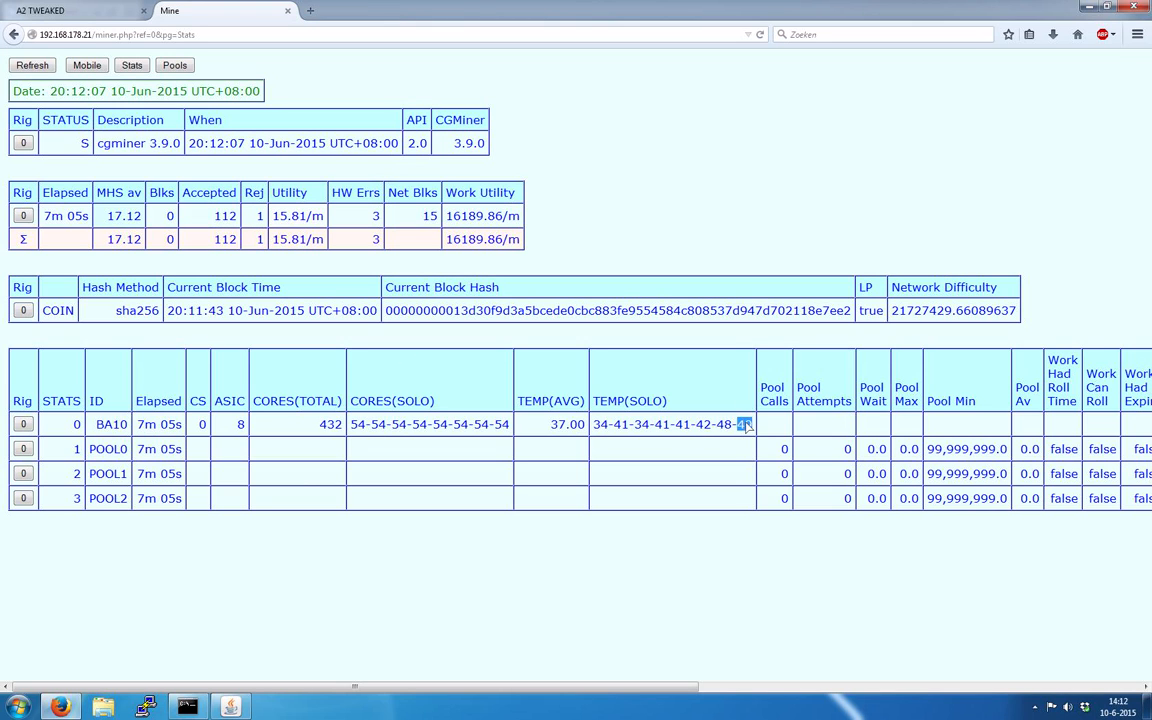
click(32, 64)
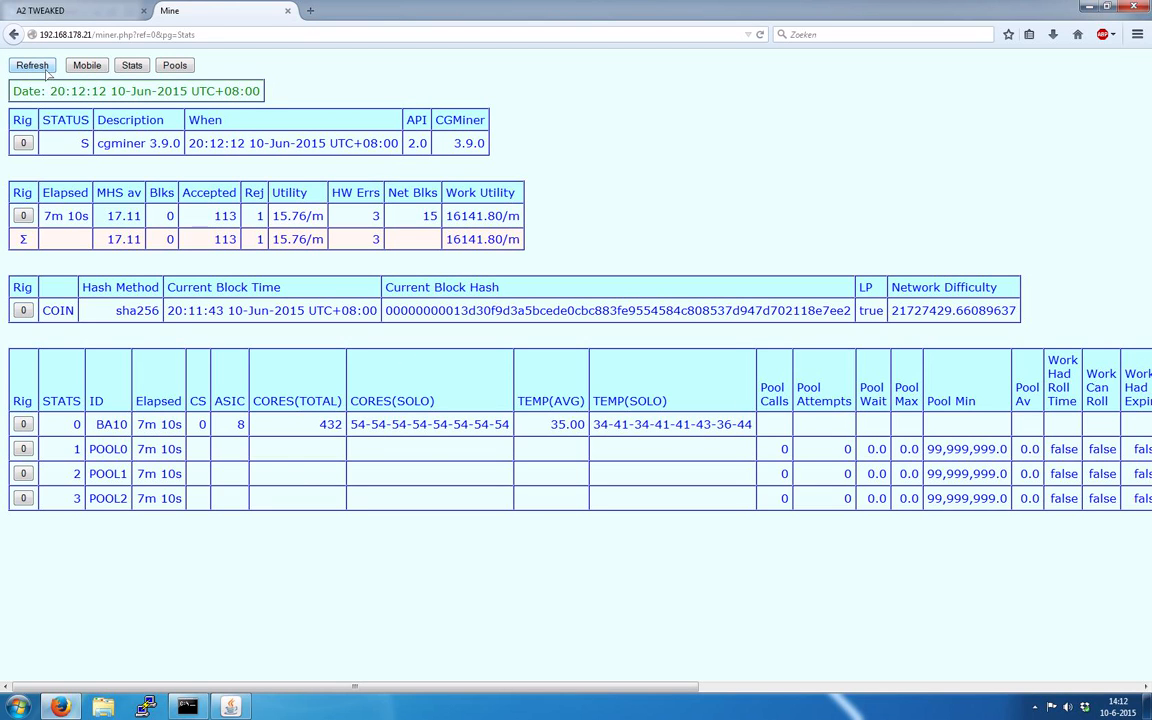
click(32, 64)
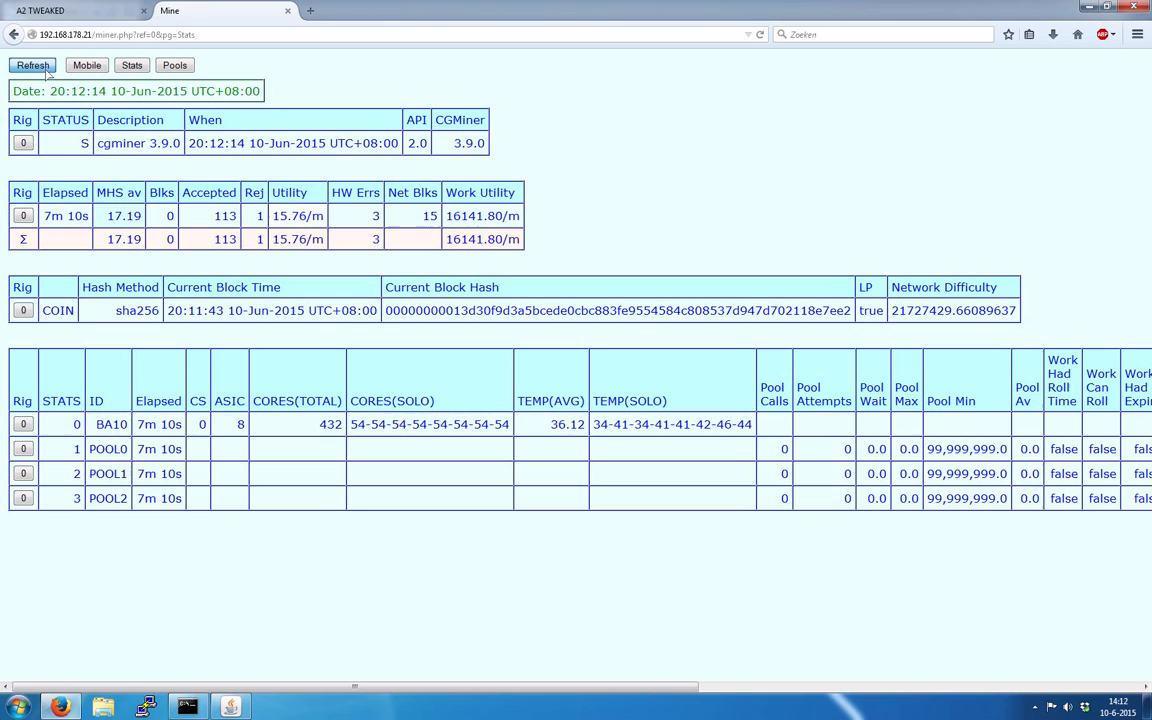
click(32, 64)
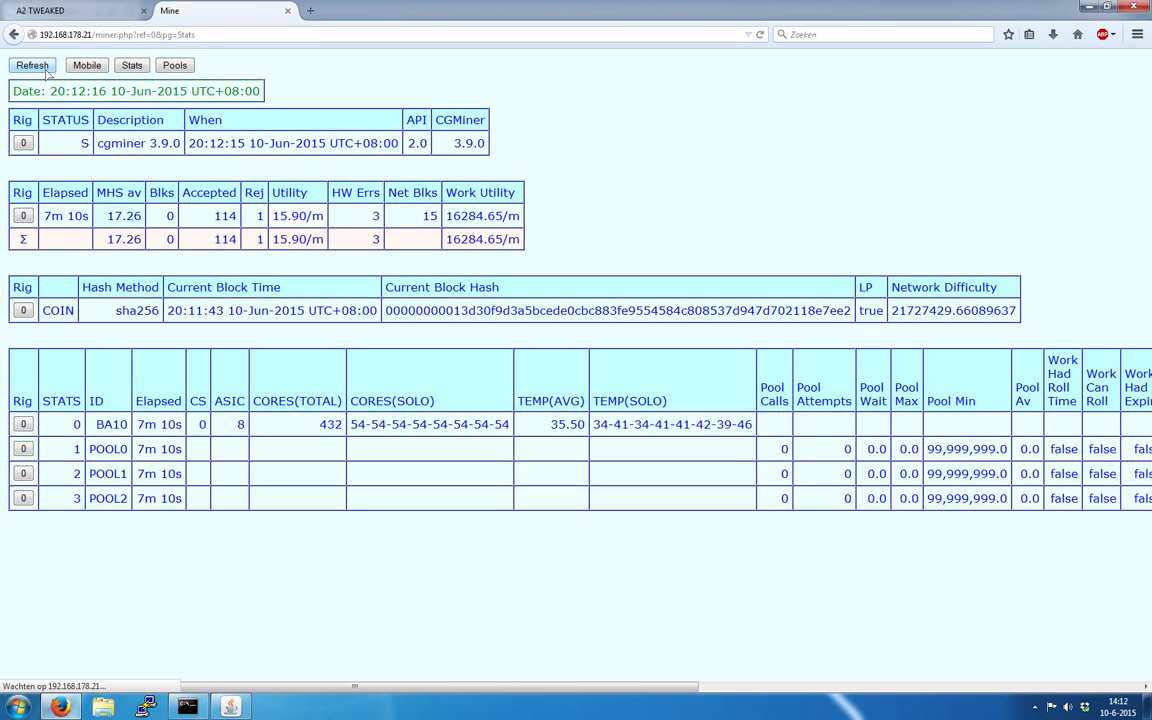
click(32, 64)
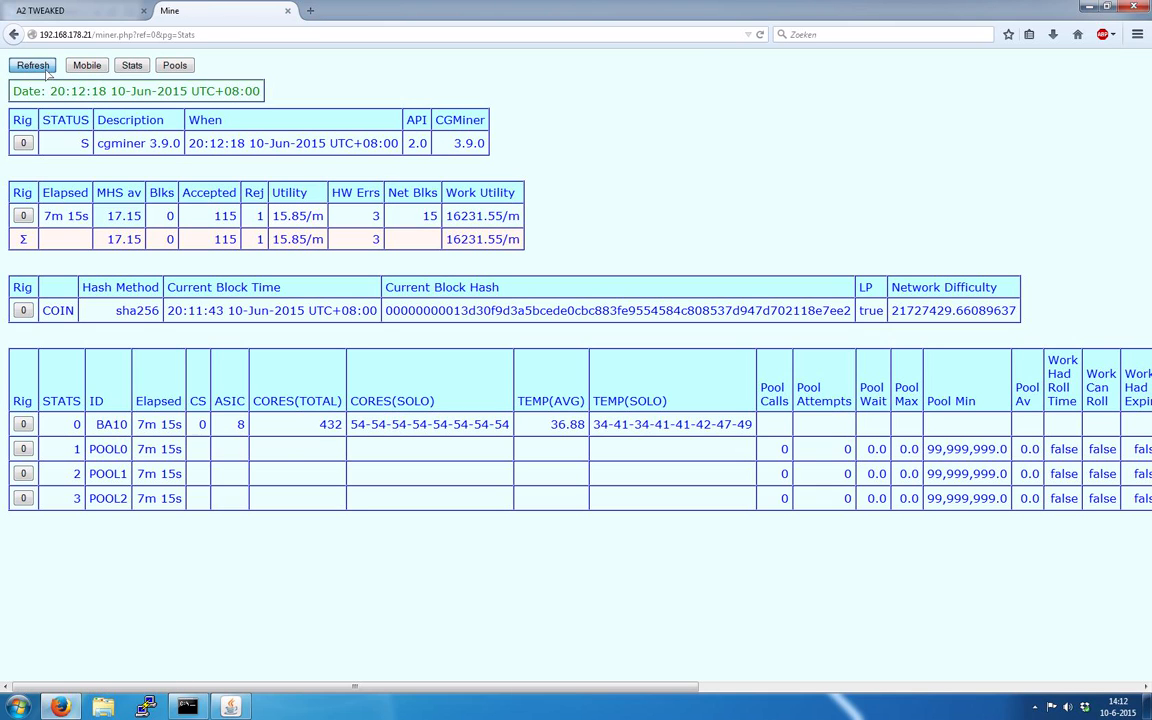
Switch to the compact mobile overview of rig, board BA1 and the three pools.
click(86, 64)
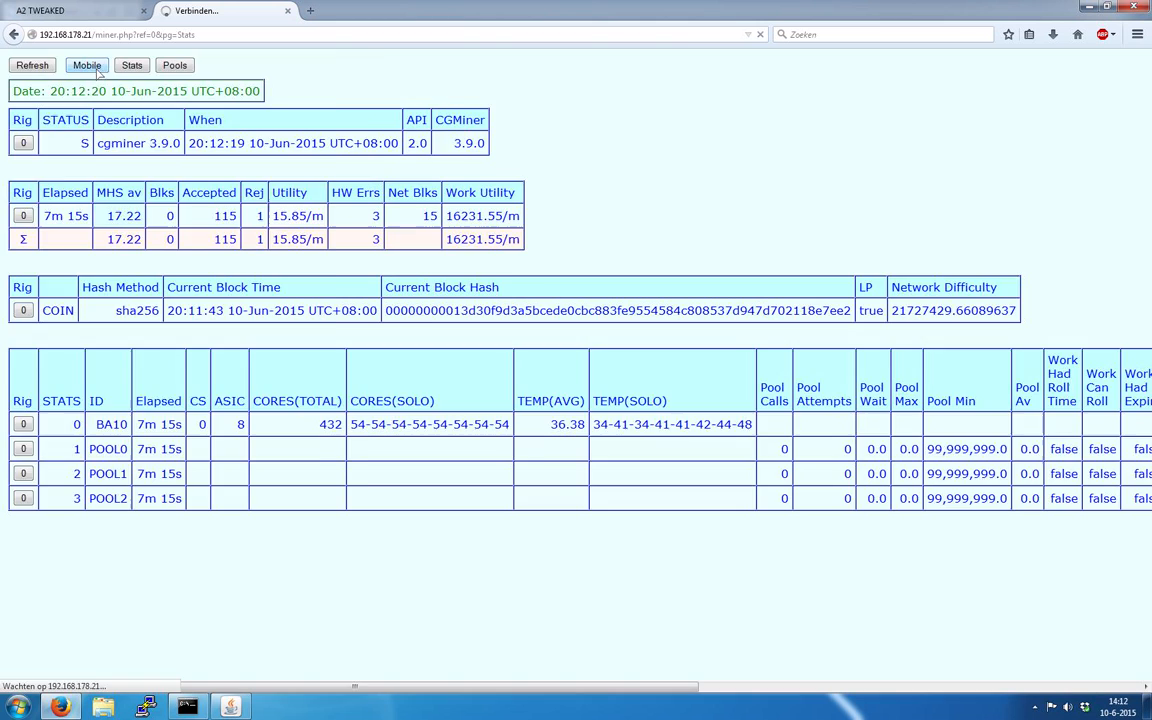
click(86, 64)
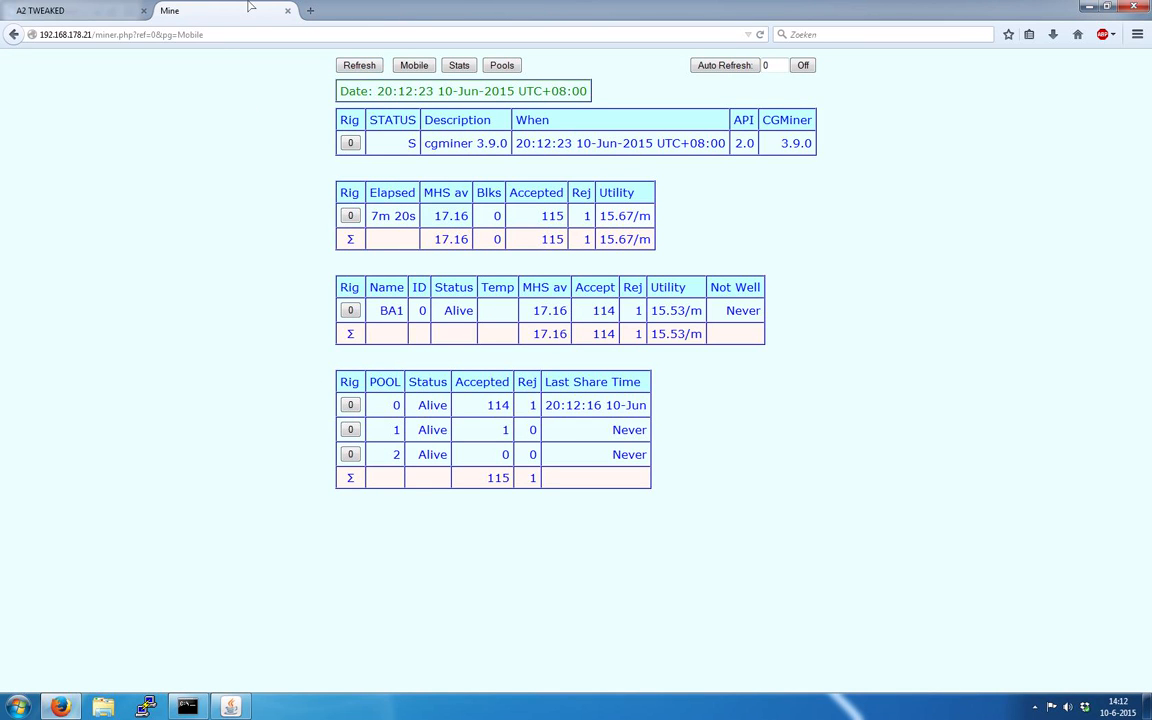
On the settings page, keep DEVICE INITIAL DIFF at 4096 and show the cgminer status.
click(70, 10)
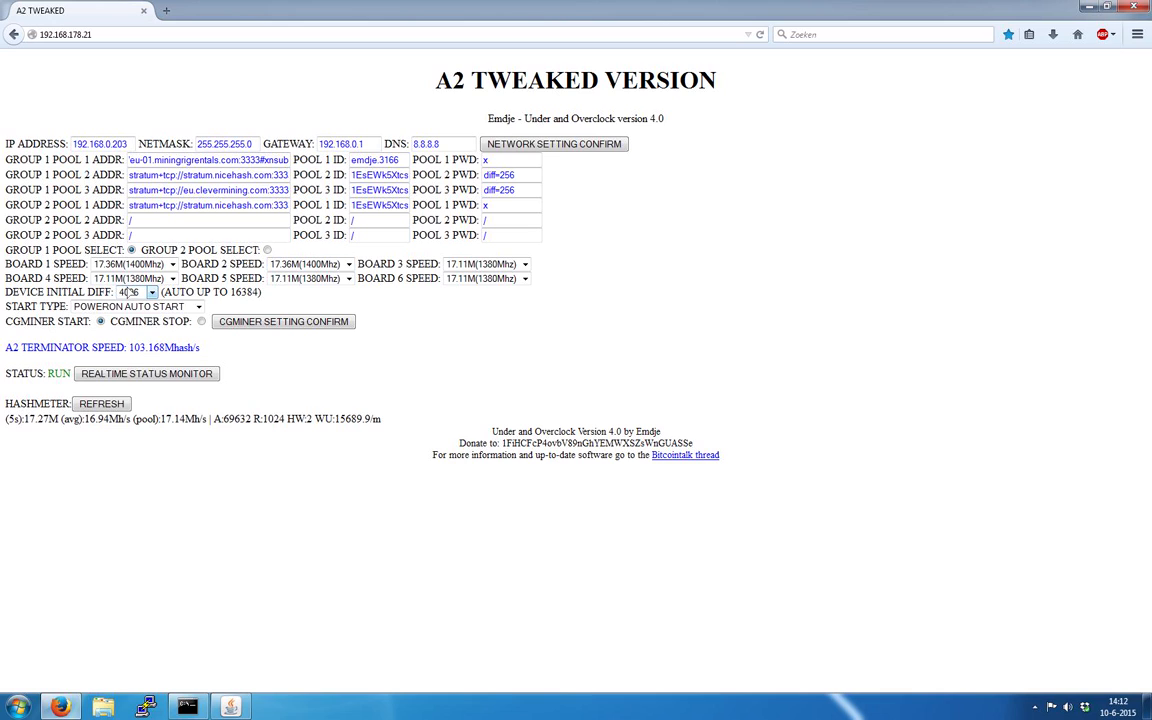
click(152, 292)
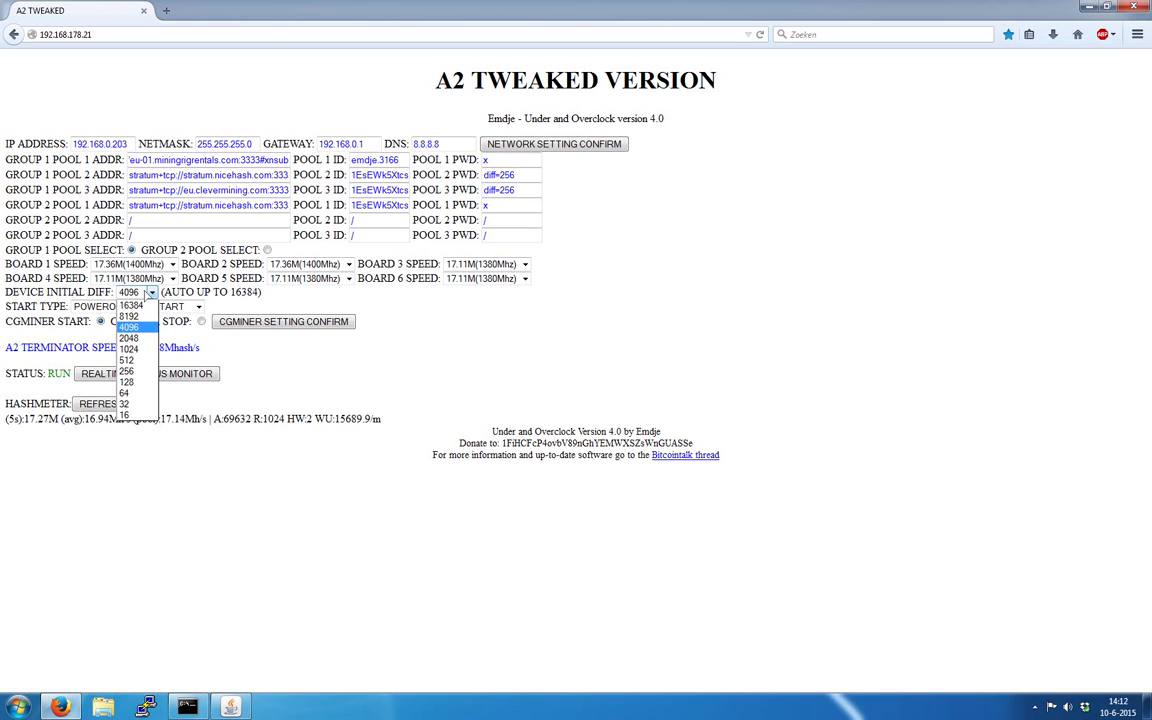
mouse_move(132, 306)
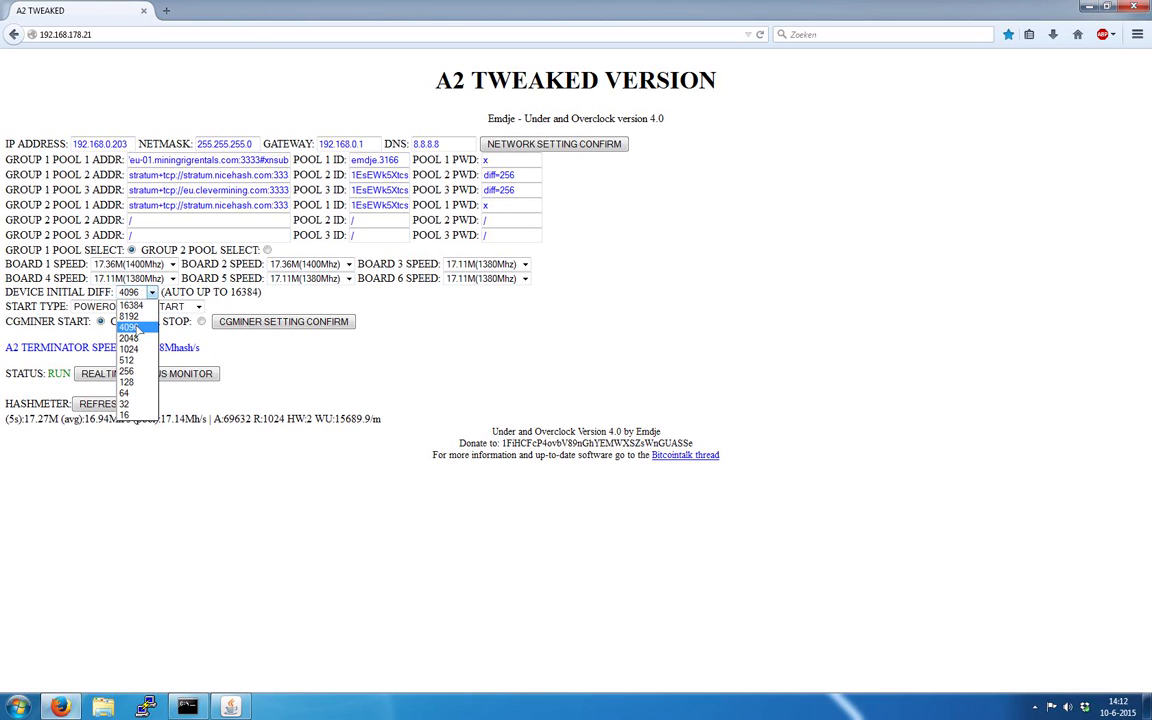
click(130, 328)
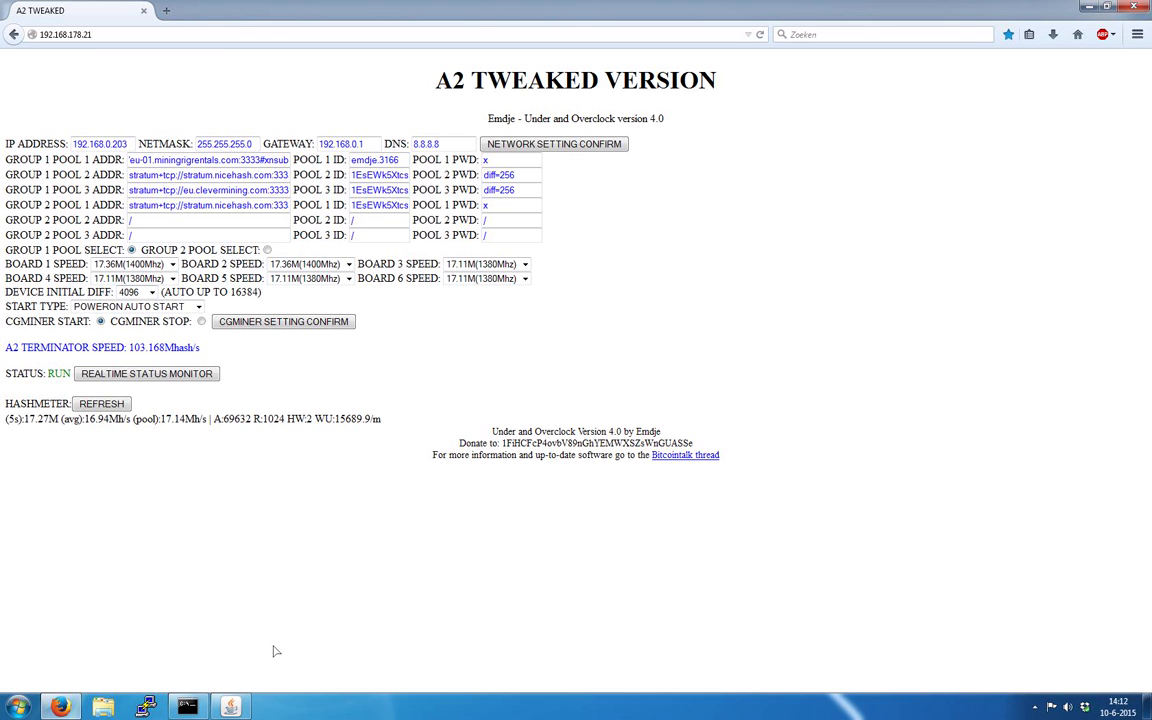
click(146, 374)
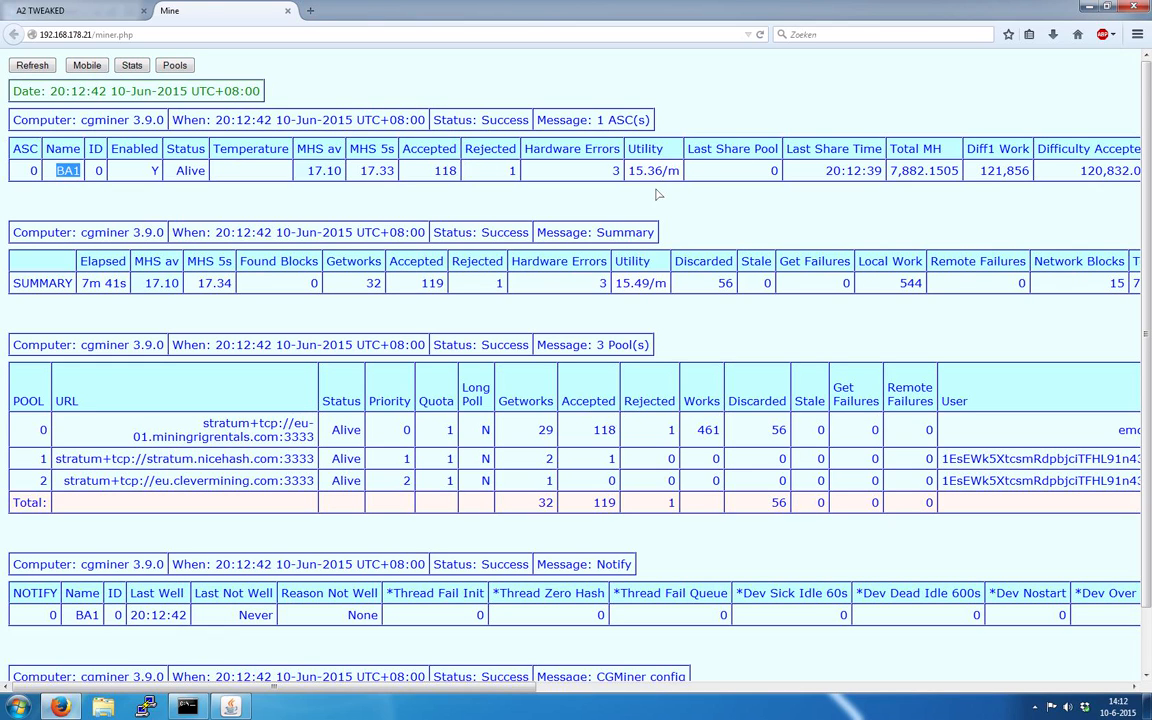
mouse_move(244, 170)
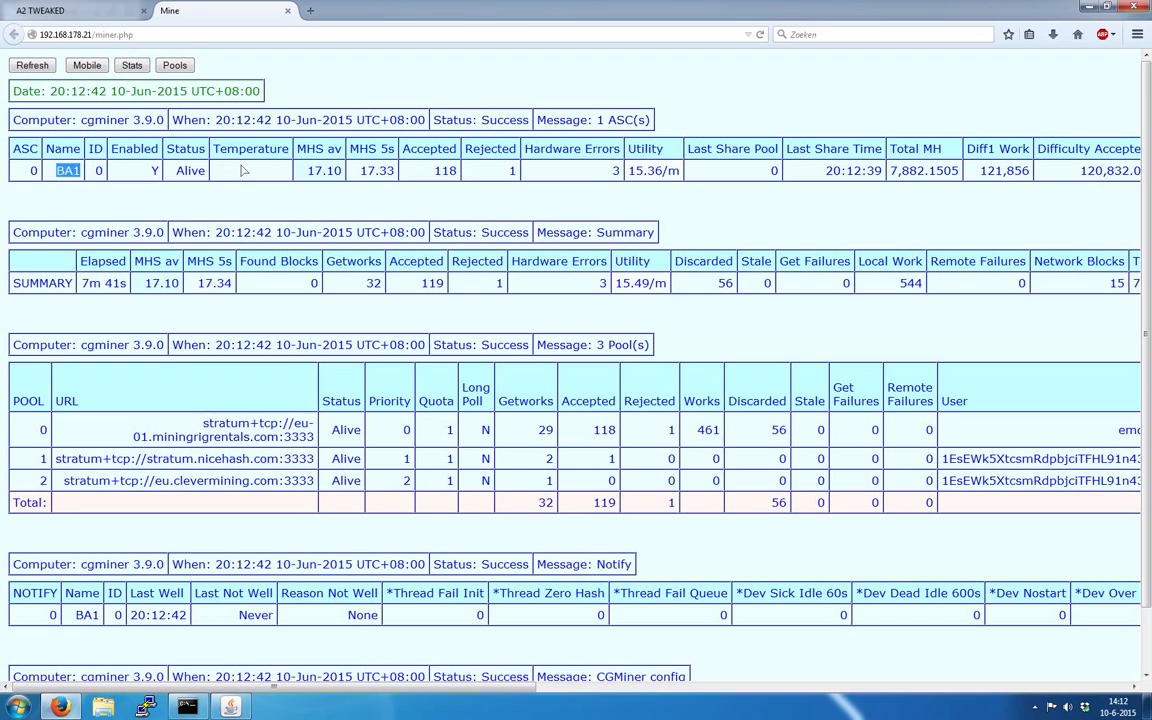
mouse_move(324, 192)
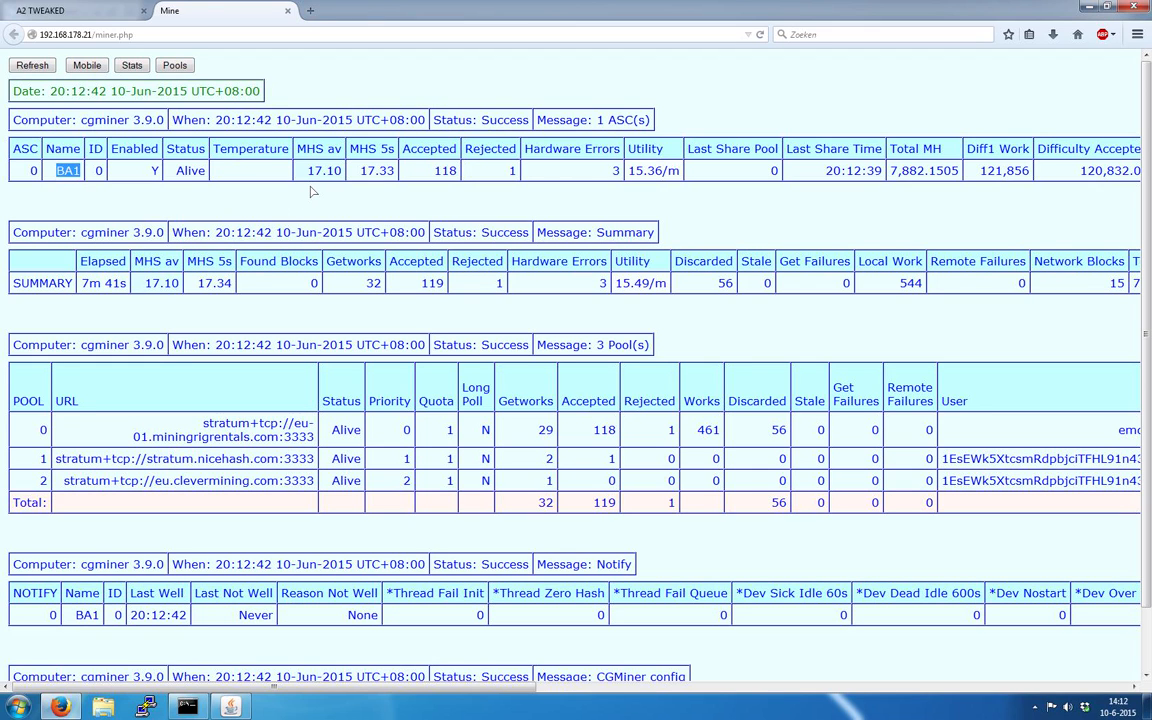
mouse_move(156, 164)
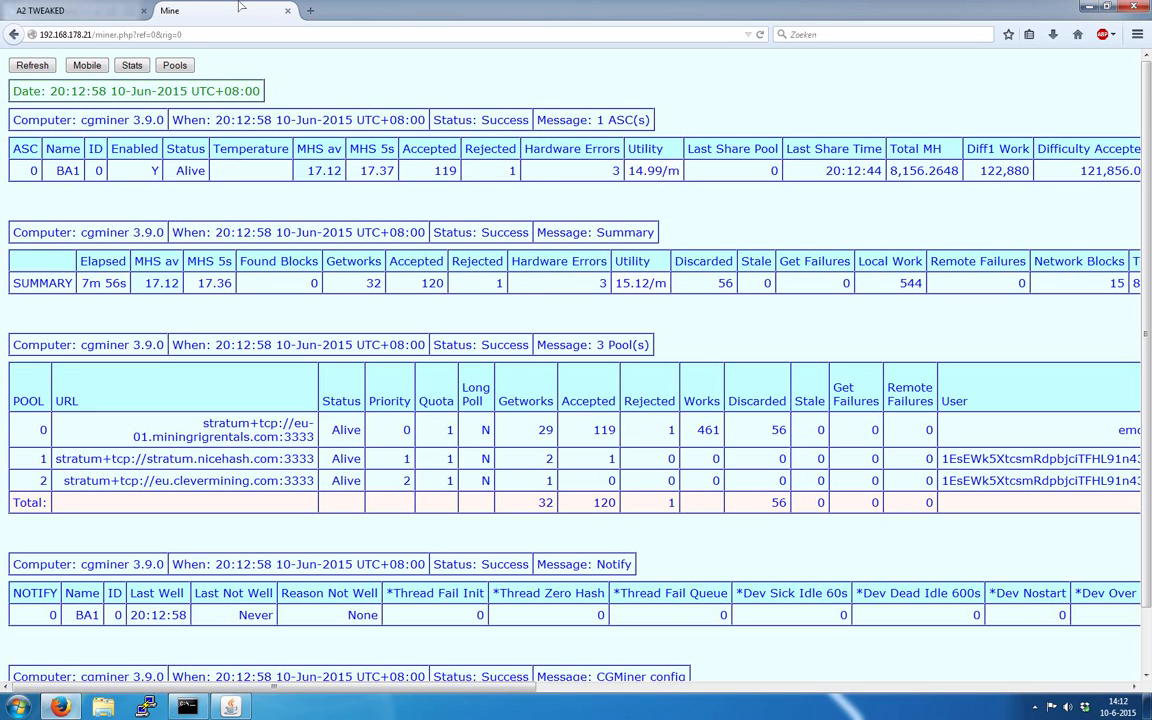
click(76, 12)
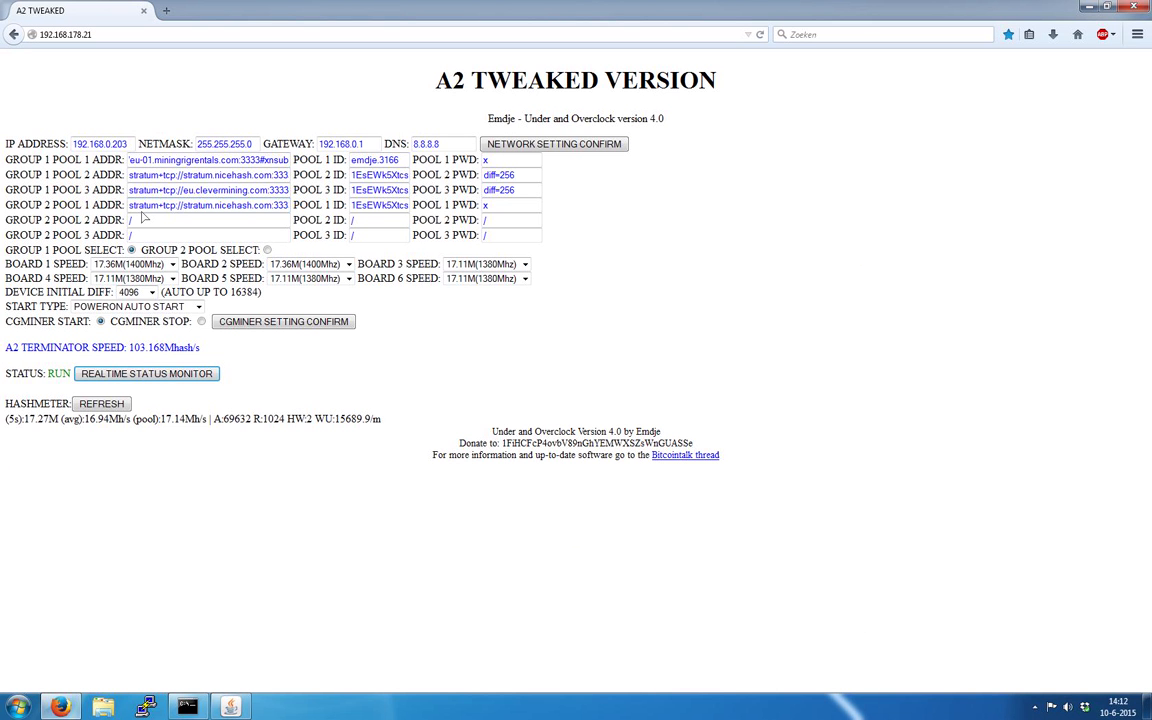